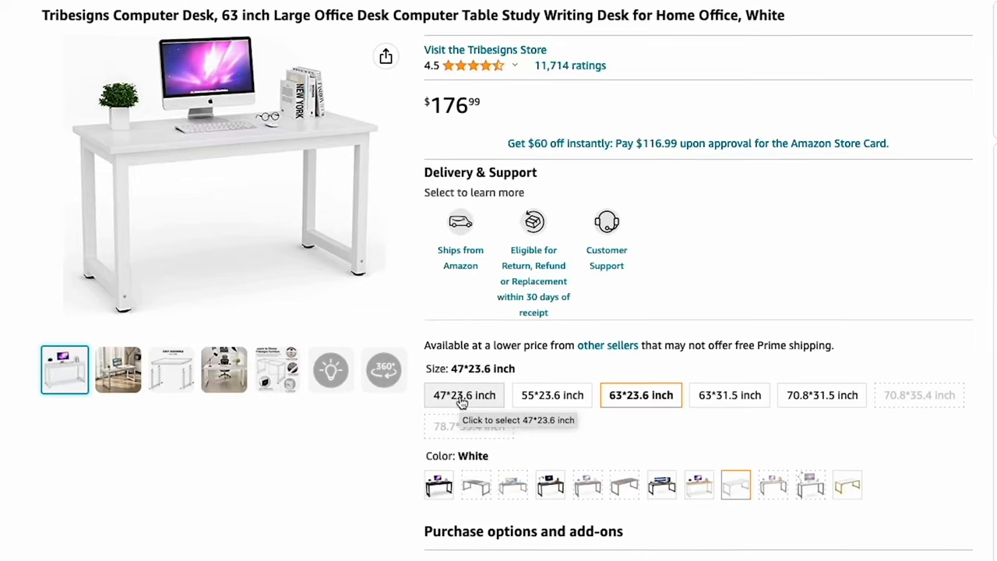
{"action": "mouse_move", "coordinate": [552, 400]}
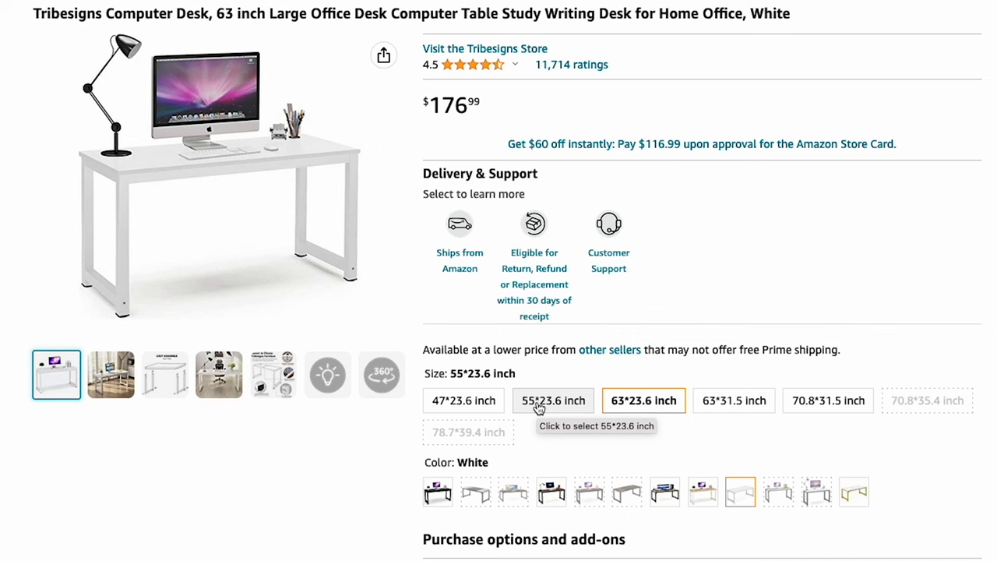
{"action": "left_click", "coordinate": [643, 399]}
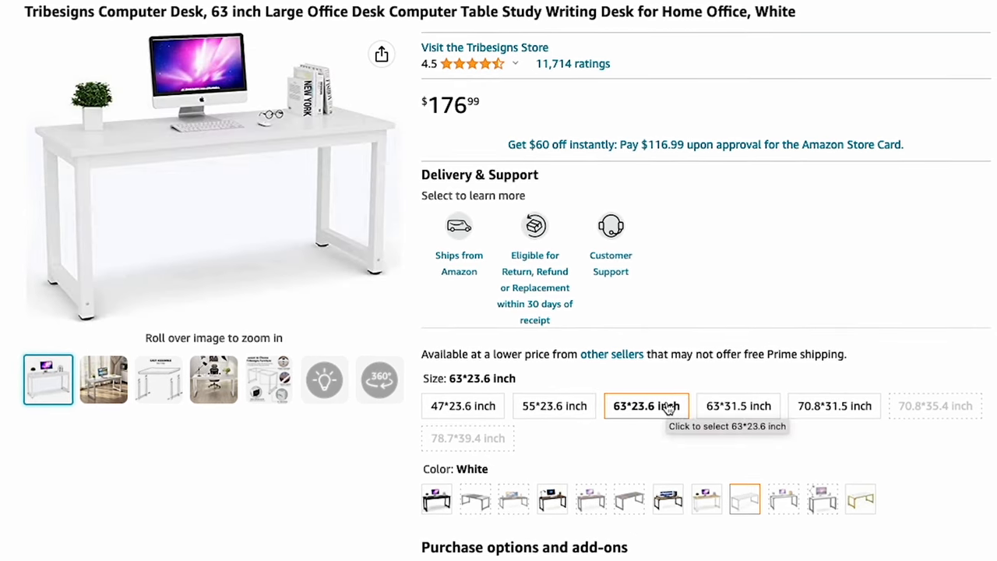
{"action": "left_click", "coordinate": [437, 500]}
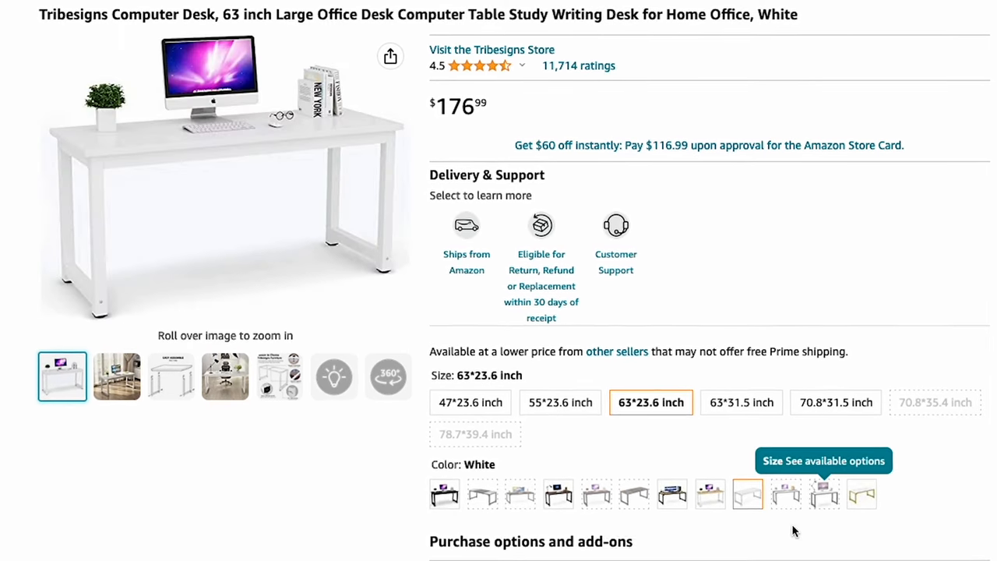
{"action": "left_click", "coordinate": [747, 494]}
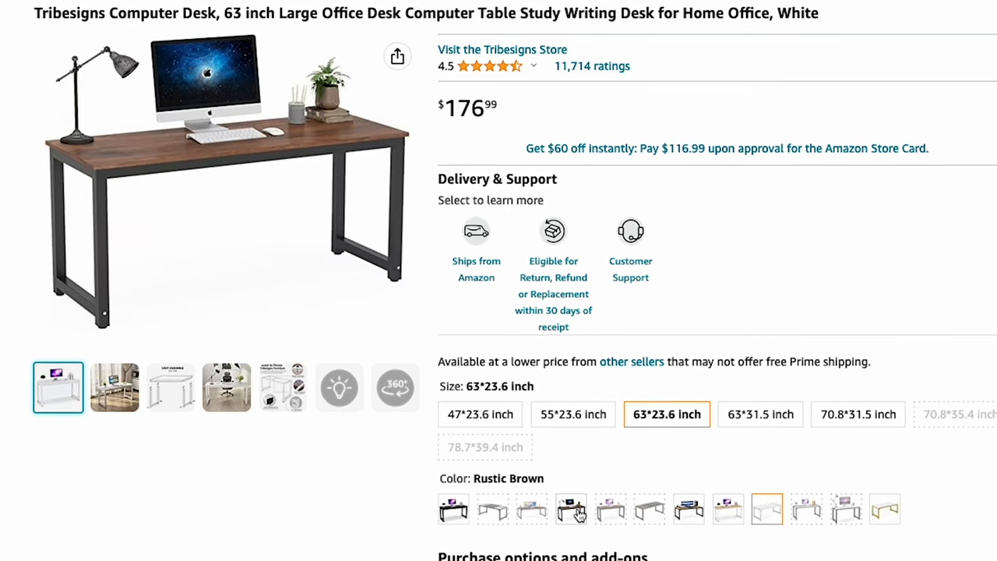
{"action": "left_click", "coordinate": [776, 516]}
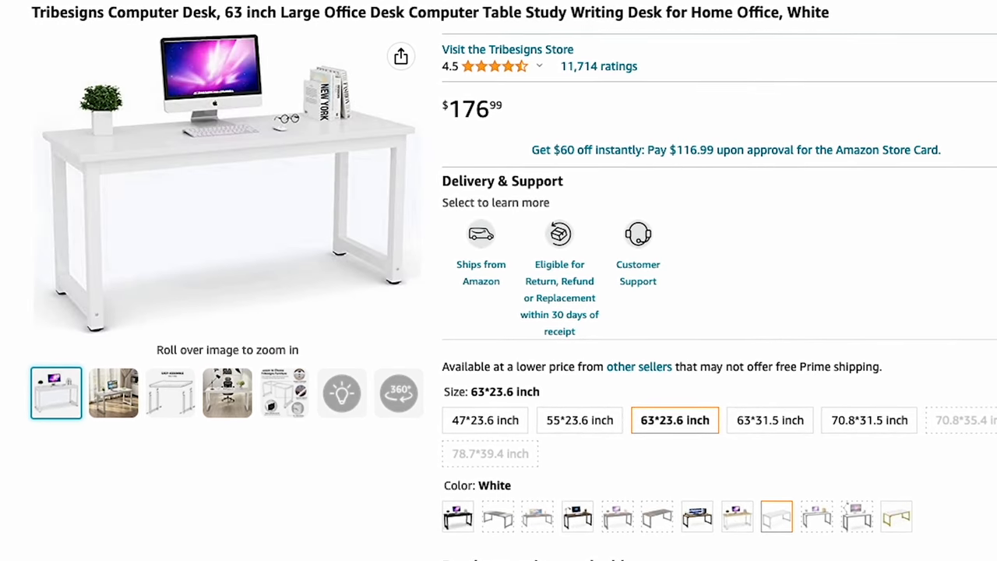